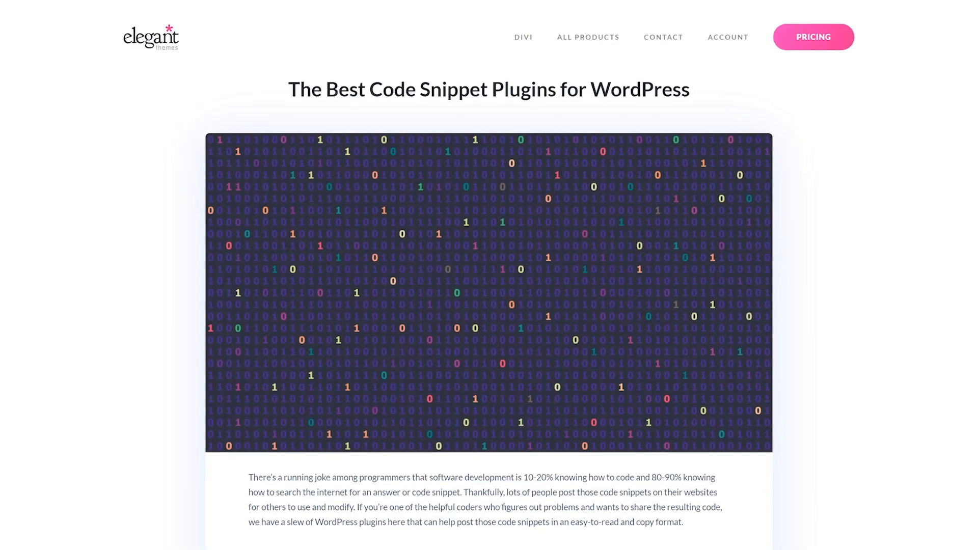
- Scroll the blog post down to the SyntaxHighlighter Evolved section and its color theme settings
{"action": "scroll", "scroll_direction": "down", "scroll_amount": 3}
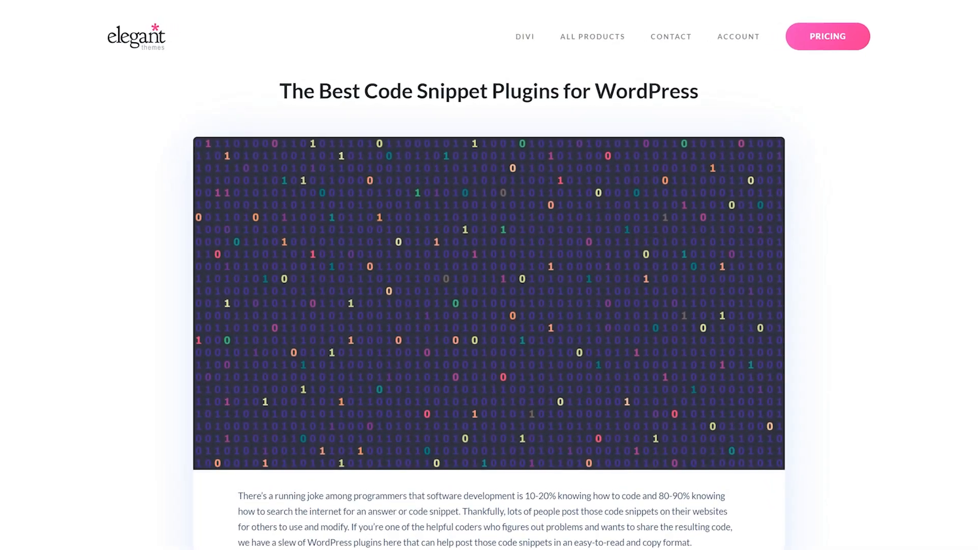
{"action": "scroll", "scroll_direction": "down", "scroll_amount": 3}
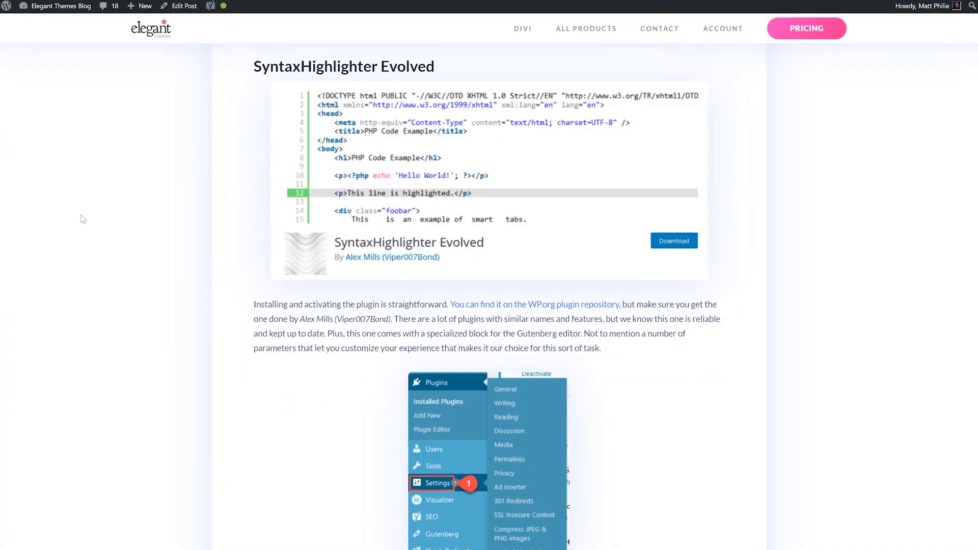
{"action": "scroll", "scroll_direction": "down", "scroll_amount": 3}
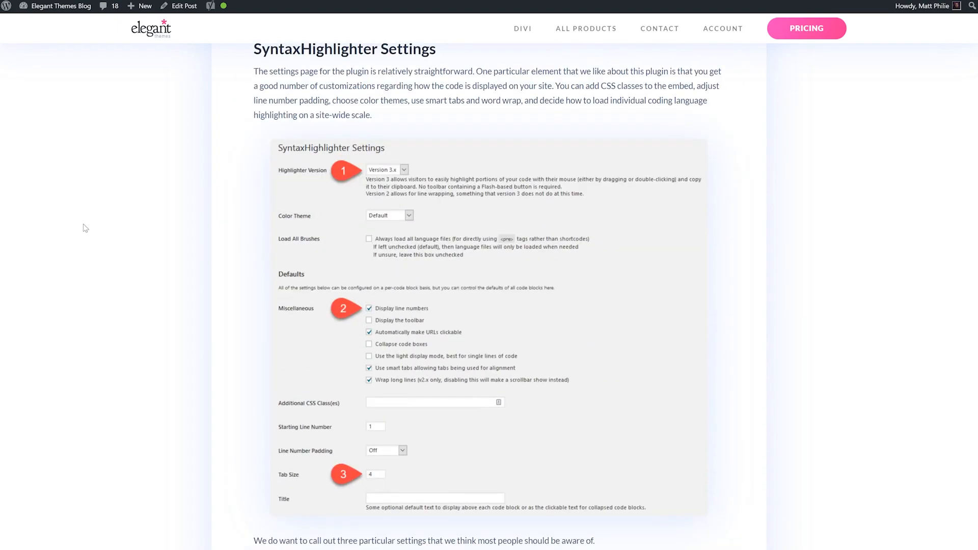
{"action": "scroll", "scroll_direction": "down", "scroll_amount": 3}
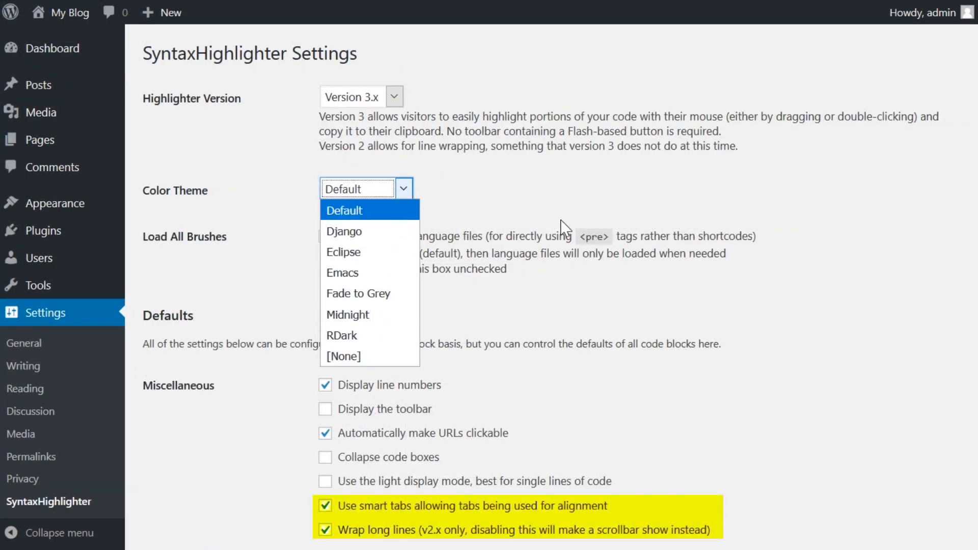
{"action": "left_click", "coordinate": [368, 210]}
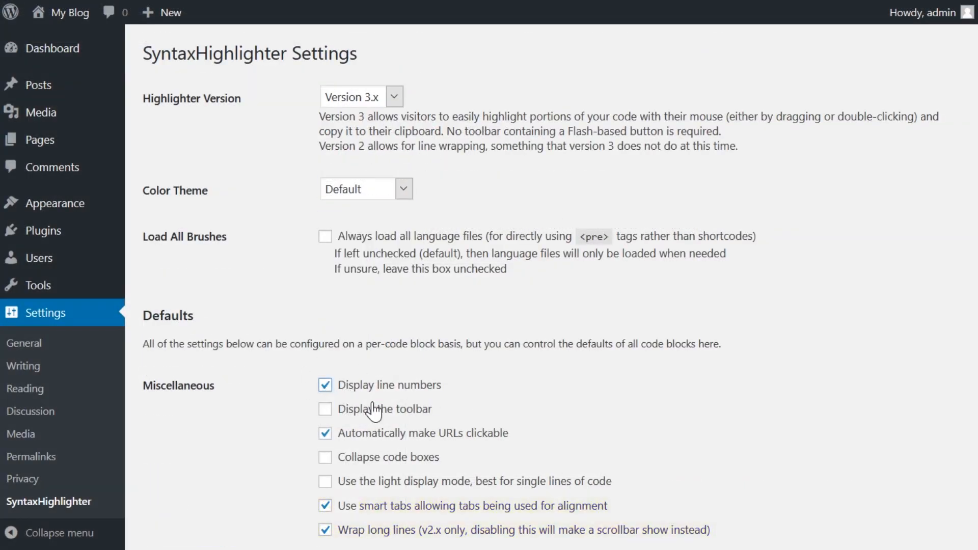
{"action": "scroll", "scroll_direction": "down", "scroll_amount": 3}
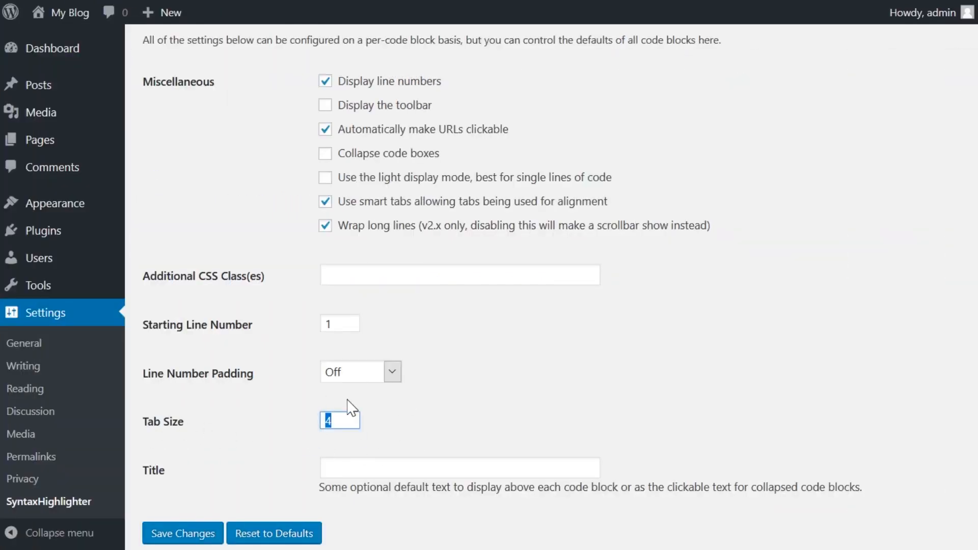
{"action": "scroll", "scroll_direction": "down", "scroll_amount": 3}
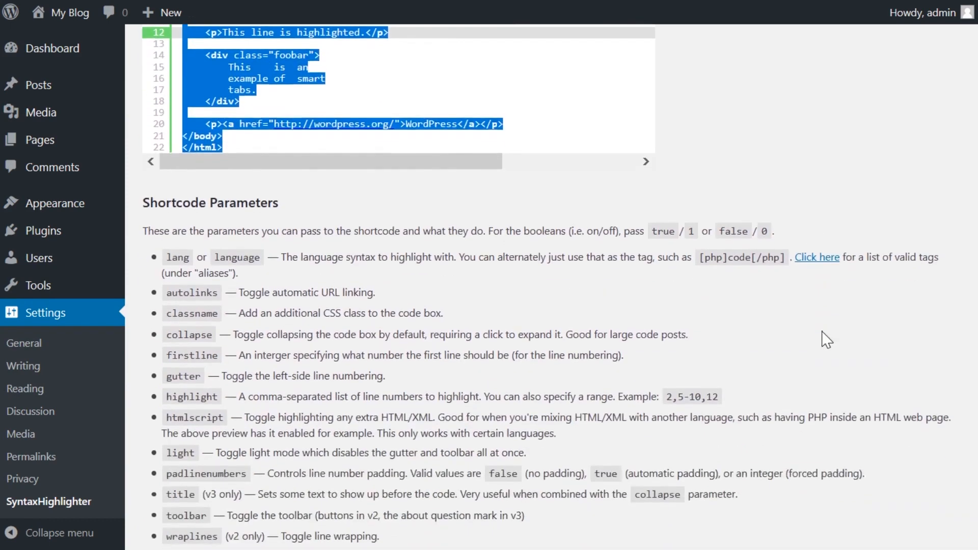
{"action": "scroll", "scroll_direction": "down", "scroll_amount": 3}
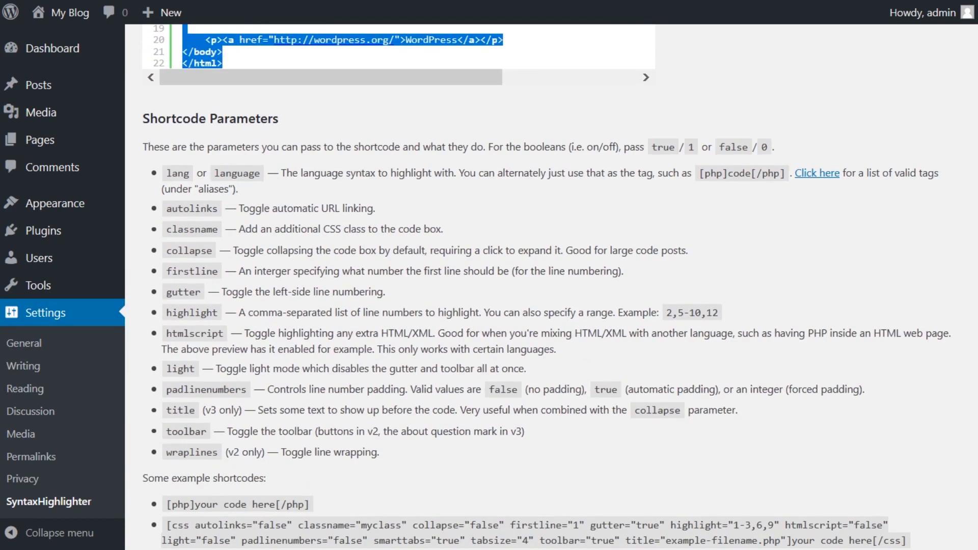
{"action": "scroll", "scroll_direction": "up", "scroll_amount": 3}
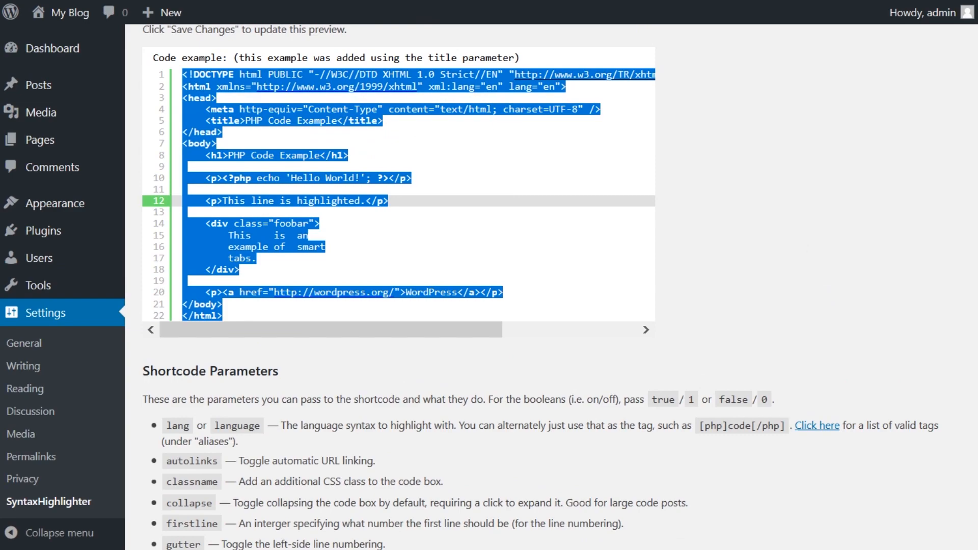
{"action": "left_click", "coordinate": [244, 310]}
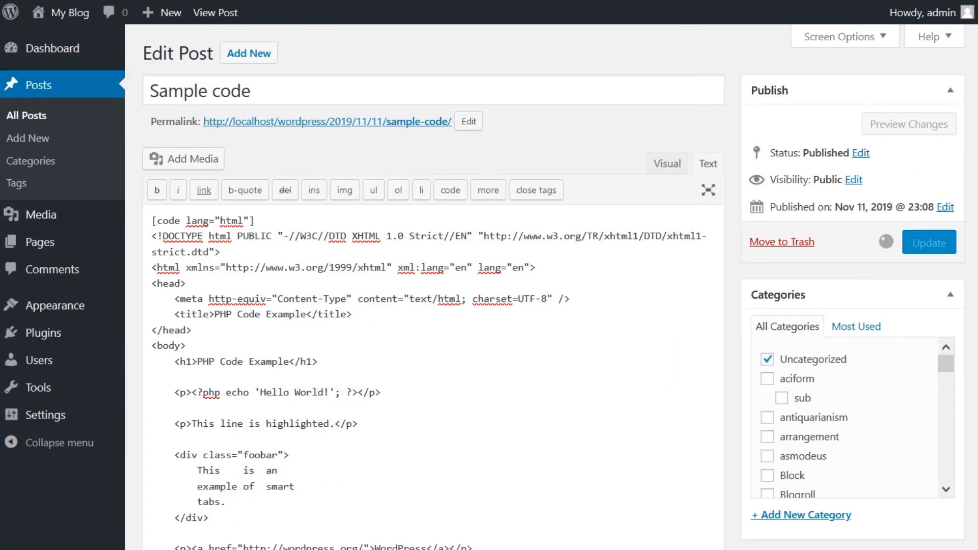
- Set the SyntaxHighlighter Code block's language to HTML / XHTML / XML / XSLT
{"action": "left_click", "coordinate": [222, 12]}
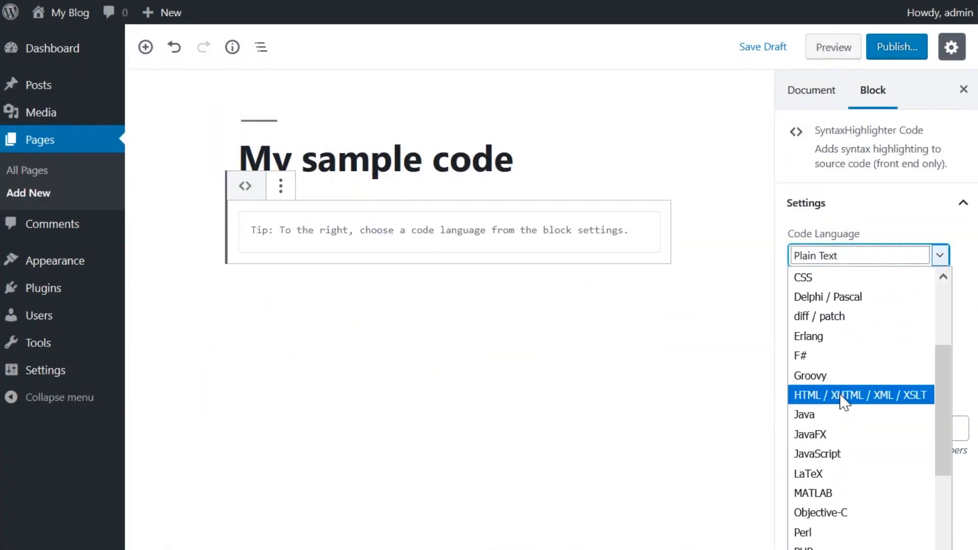
{"action": "left_click", "coordinate": [860, 394]}
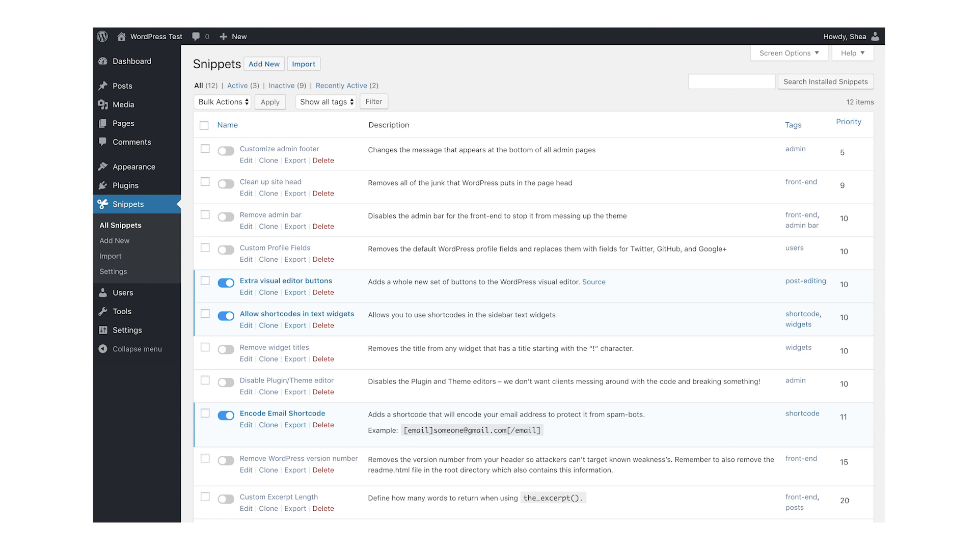
- Show the Snippets plugin's All Snippets list with descriptions, tags and priorities
{"action": "left_click", "coordinate": [237, 332]}
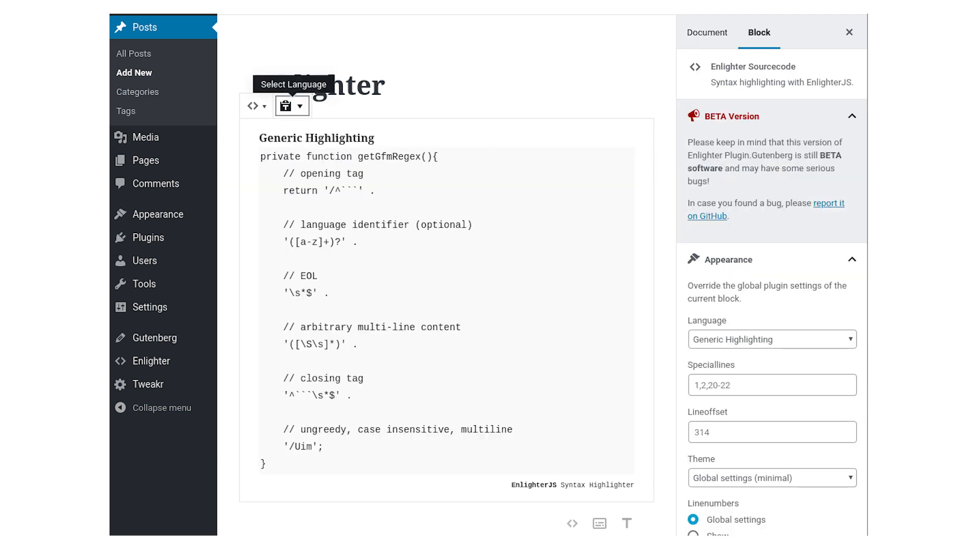
- Switch the Enlighter Sourcecode block's language from Generic Highlighting to PHP
{"action": "left_click", "coordinate": [299, 105]}
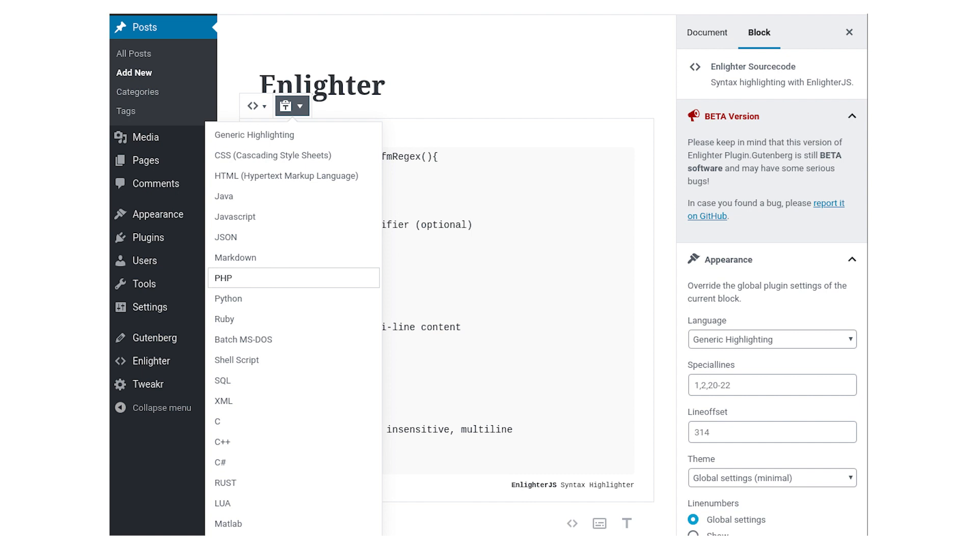
{"action": "left_click", "coordinate": [224, 277]}
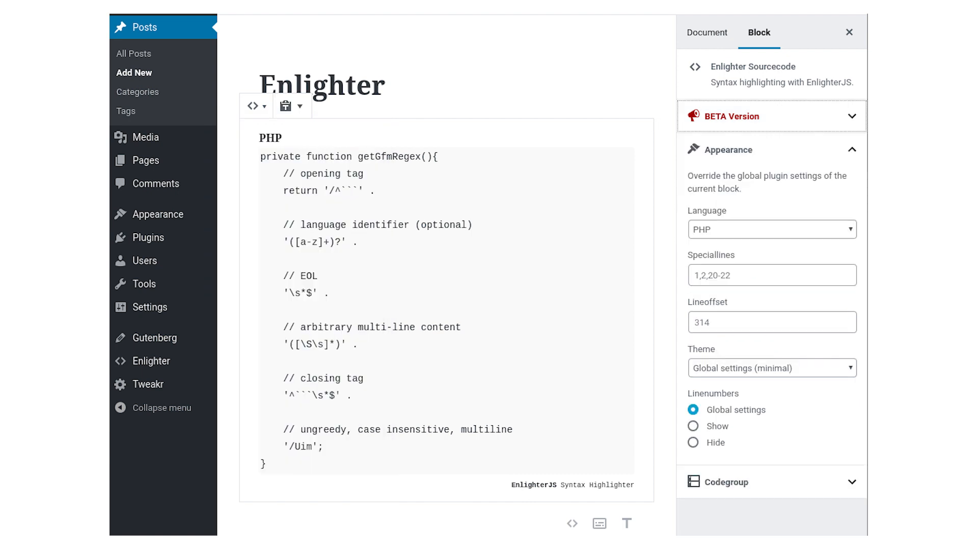
{"action": "left_click", "coordinate": [771, 275]}
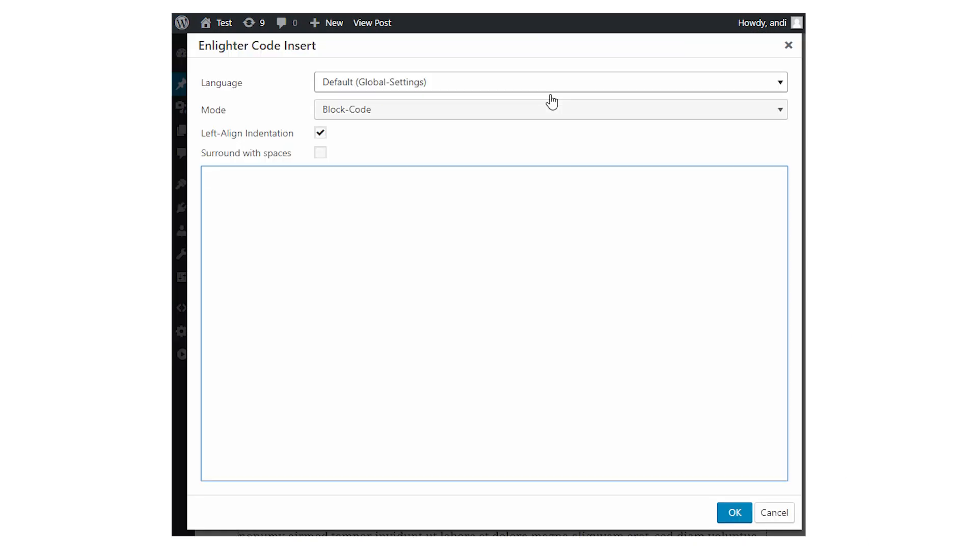
- Insert 'var i = Object.clone(EnlighterJS_Config);' as an Enlighter Javascript block-code snippet
{"action": "type", "text": "var i =  Object.clone(EnlighterJS_Config);"}
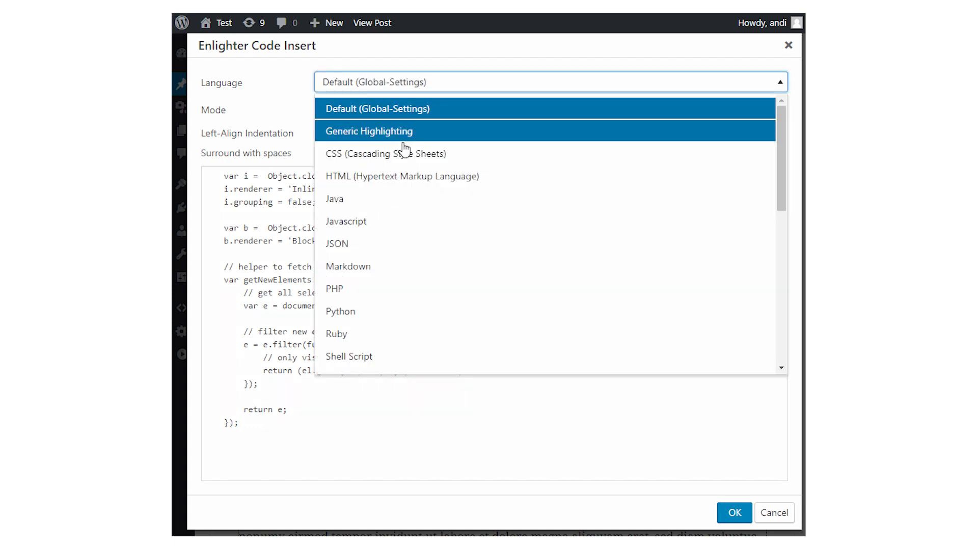
{"action": "left_click", "coordinate": [346, 221]}
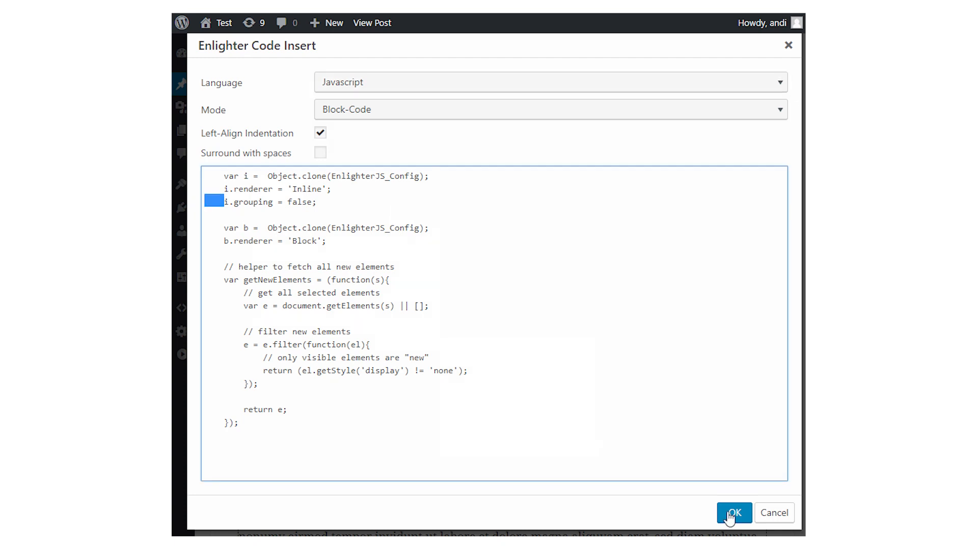
{"action": "left_click", "coordinate": [733, 512]}
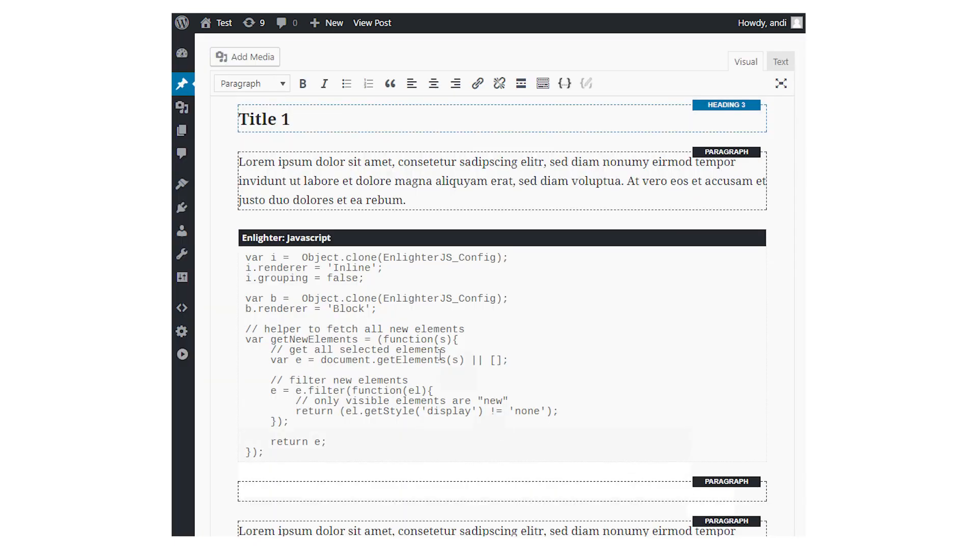
- Change the snippet's renderer word 'Block' to 'Inline'
{"action": "double_click", "coordinate": [348, 308]}
{"action": "type", "text": "Inline"}
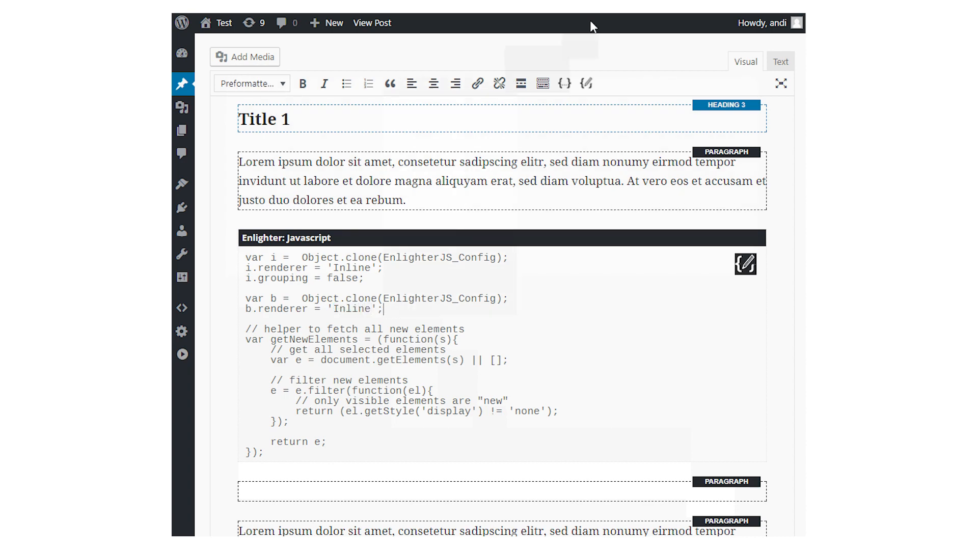
{"action": "left_click", "coordinate": [372, 24]}
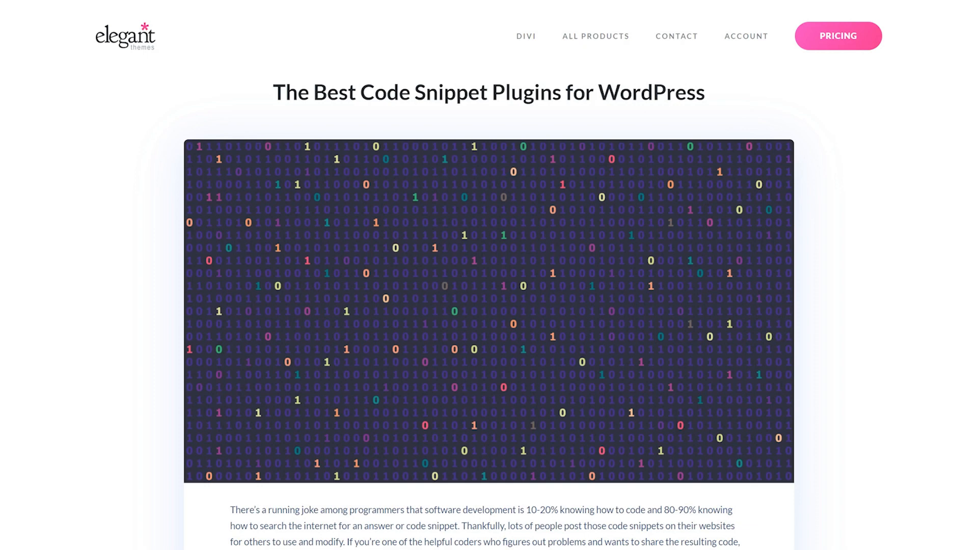
{"action": "scroll", "scroll_direction": "down", "scroll_amount": 3}
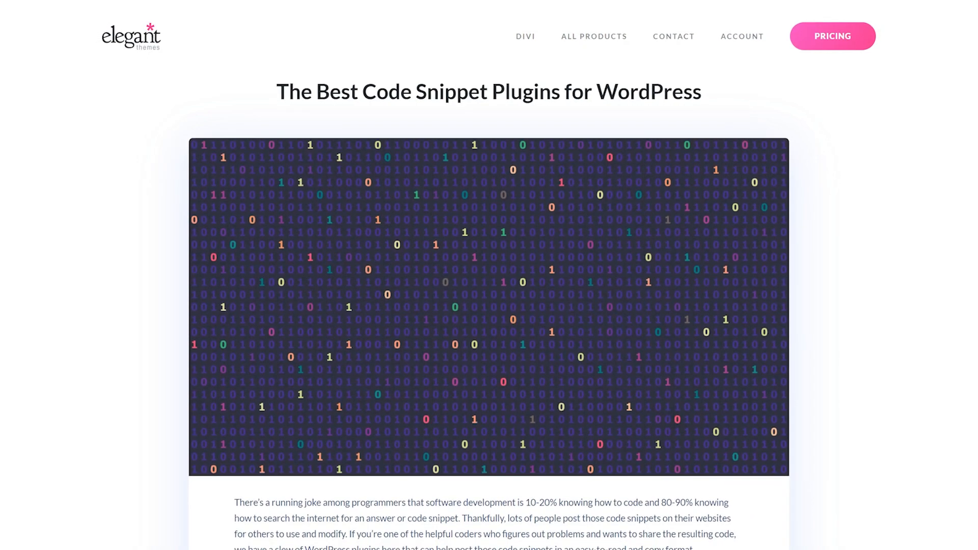
{"action": "scroll", "scroll_direction": "down", "scroll_amount": 3}
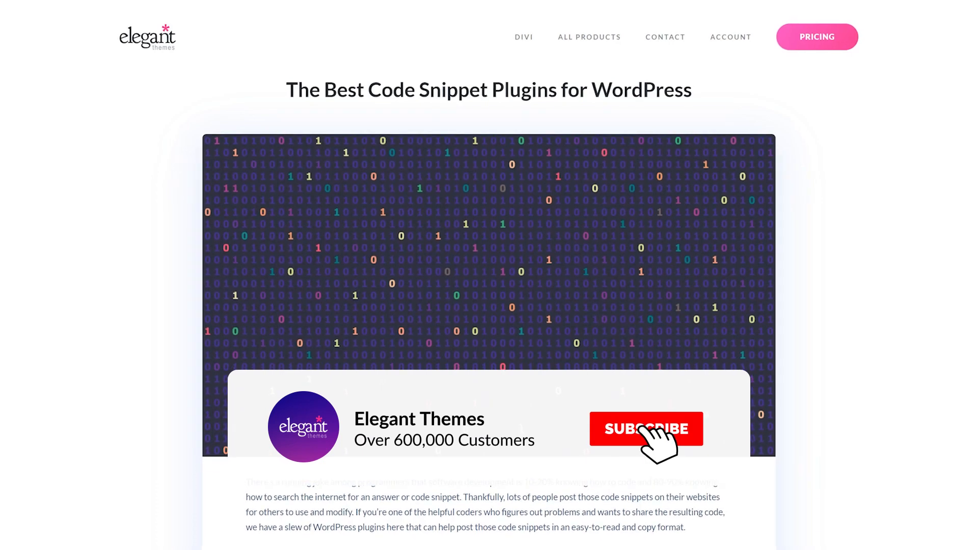
{"action": "left_click", "coordinate": [646, 429]}
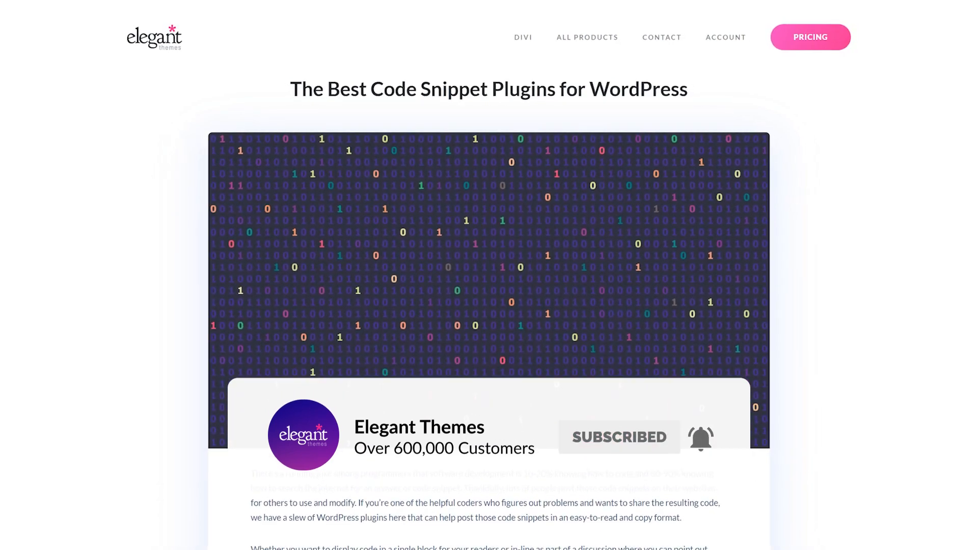
{"action": "scroll", "scroll_direction": "down", "scroll_amount": 3}
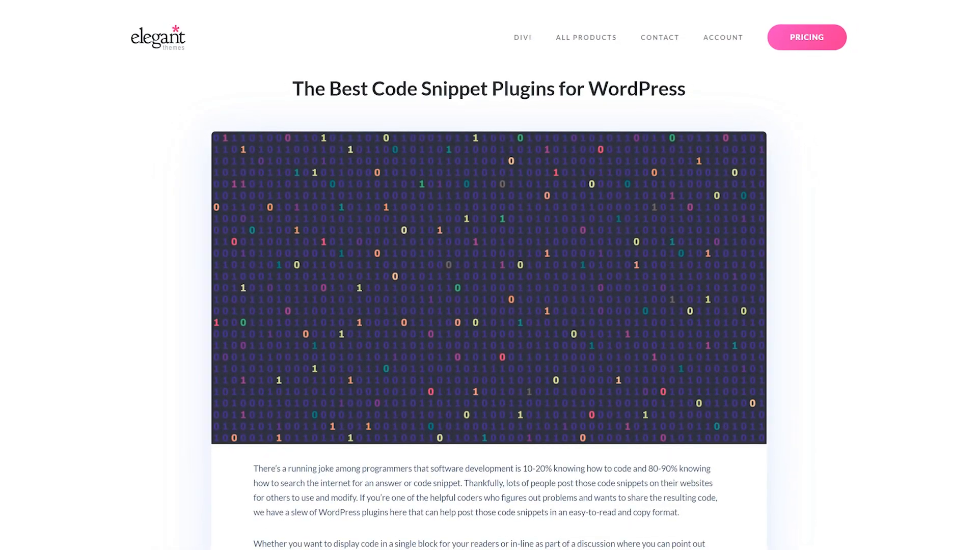